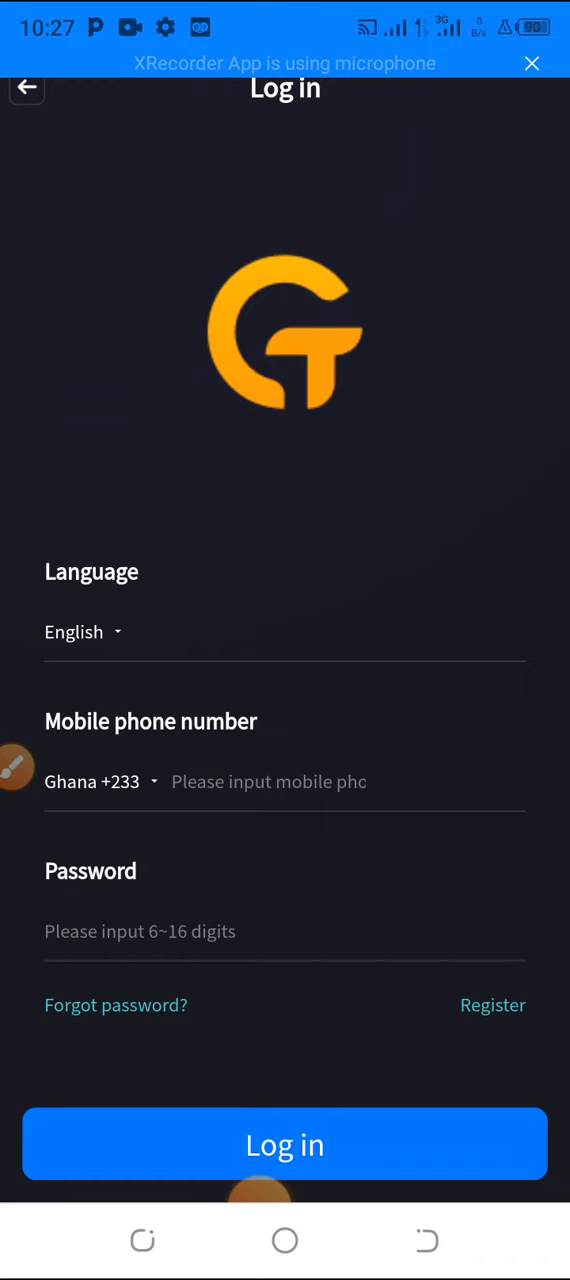
- Go from the Log in screen to the Register form for a new account
{"action": "left_click", "coordinate": [16, 768]}
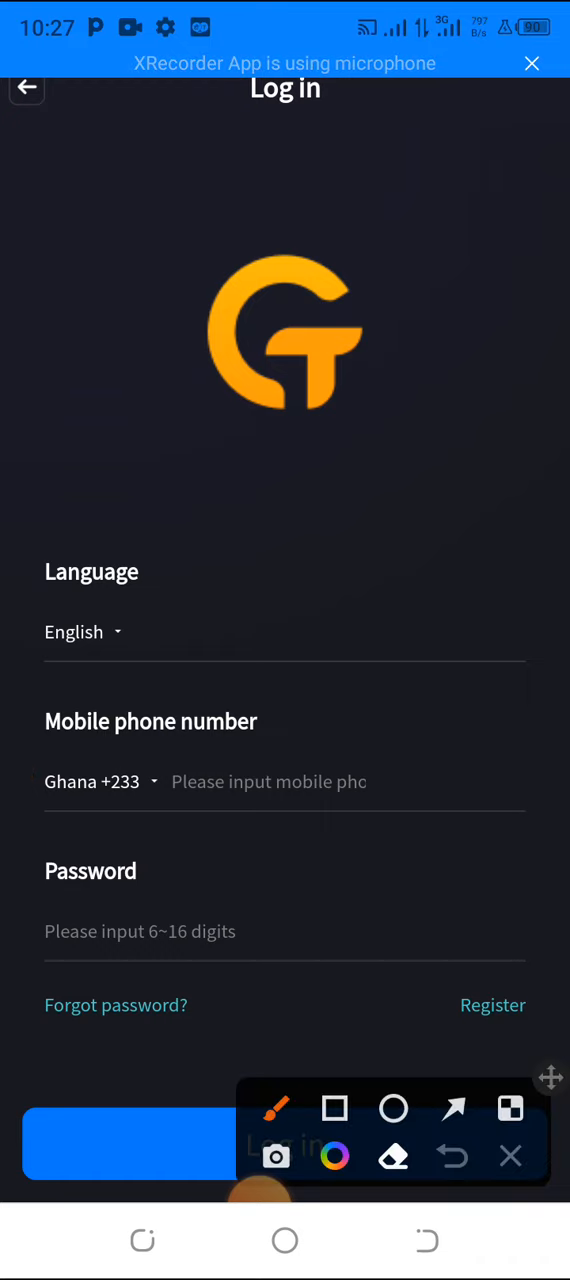
{"action": "left_click_drag", "start_coordinate": [470, 876], "coordinate": [504, 1010]}
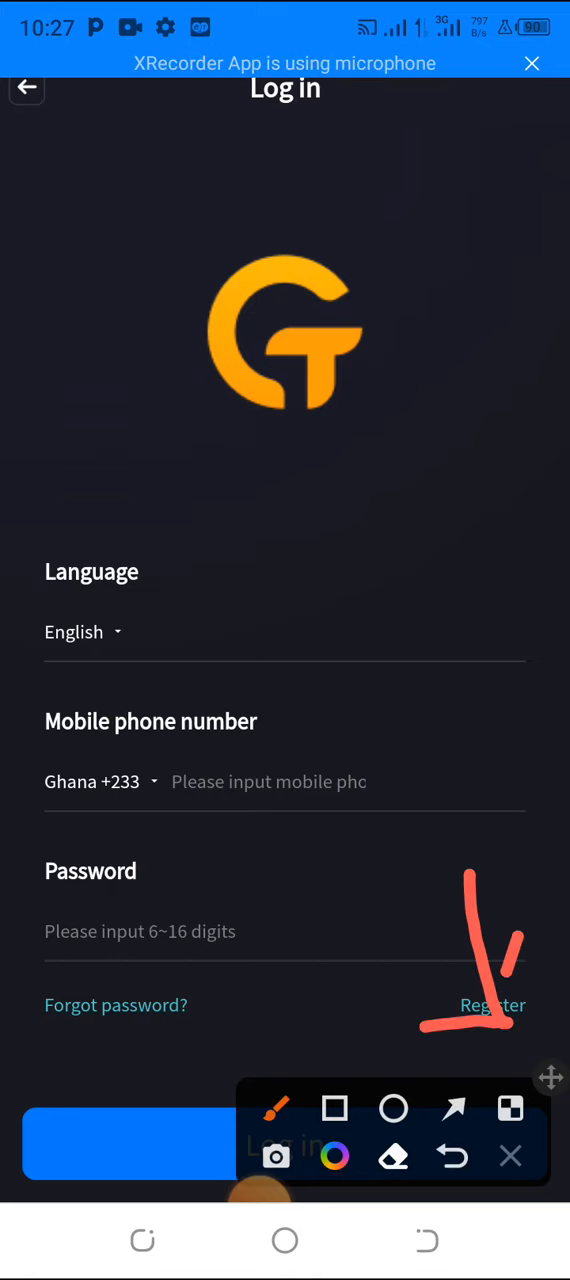
{"action": "left_click", "coordinate": [452, 1156]}
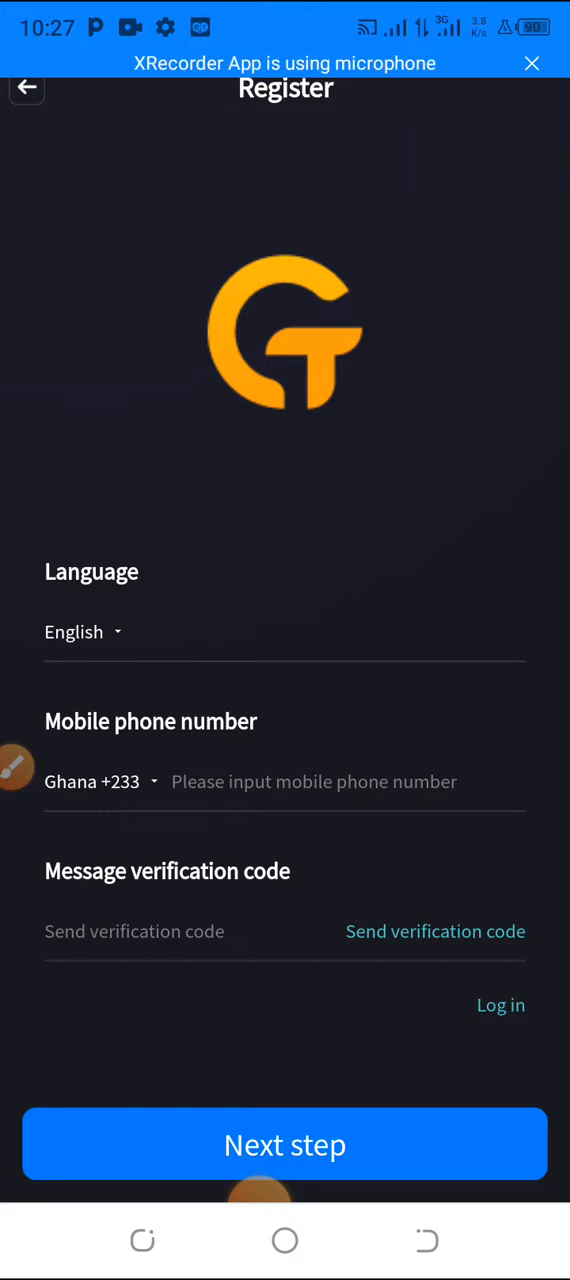
{"action": "left_click", "coordinate": [312, 780]}
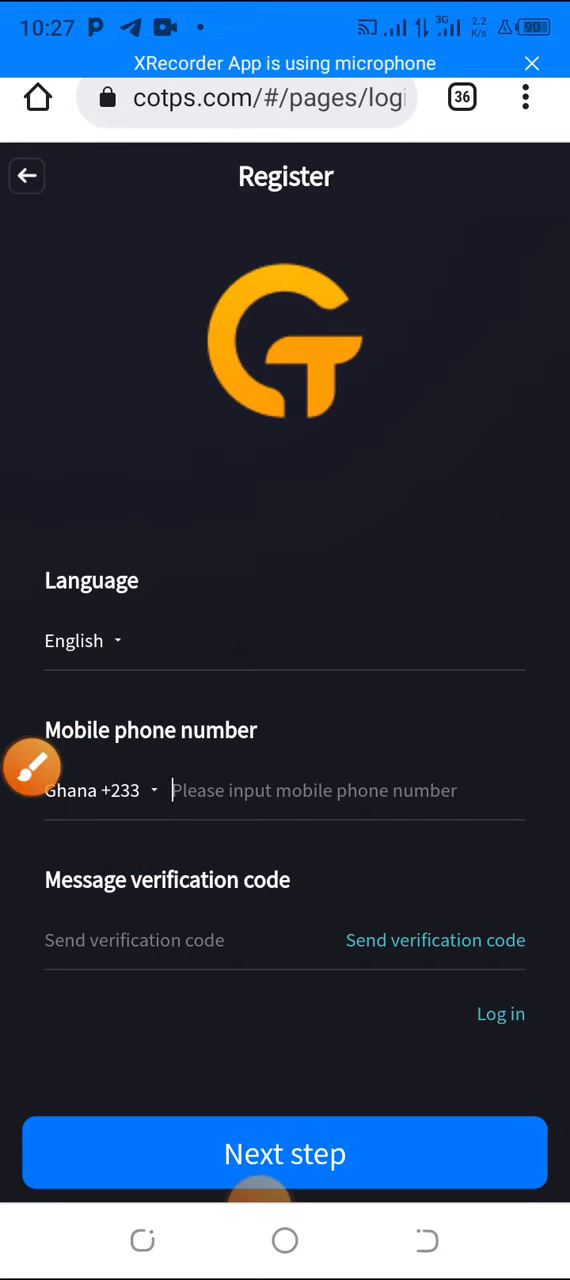
{"action": "left_click", "coordinate": [100, 790]}
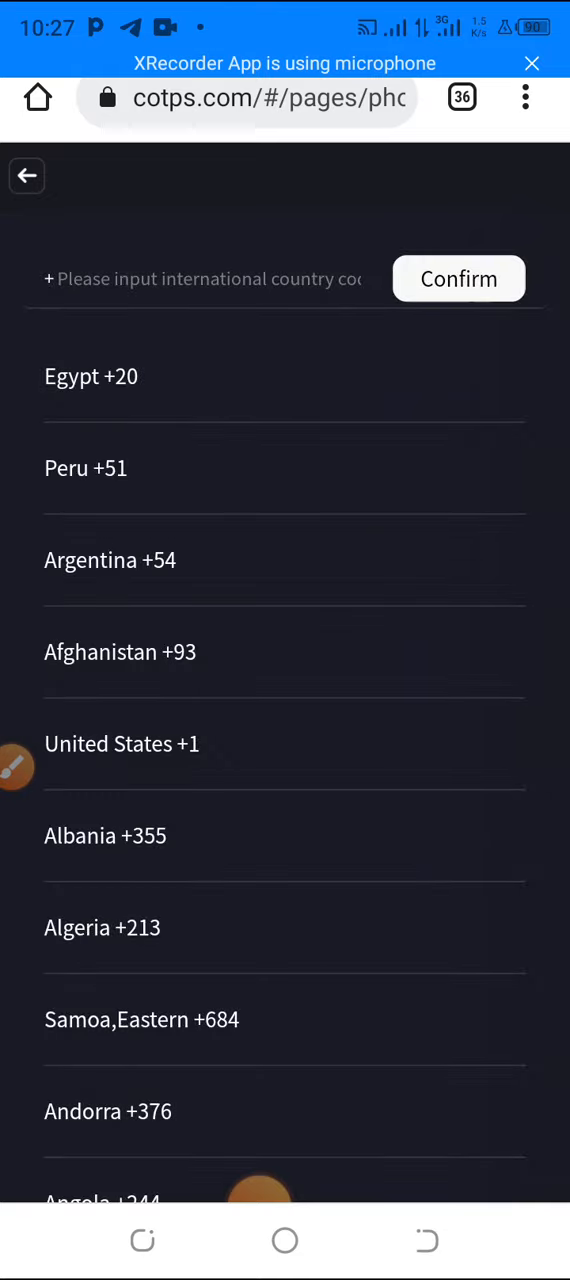
{"action": "left_click", "coordinate": [200, 278]}
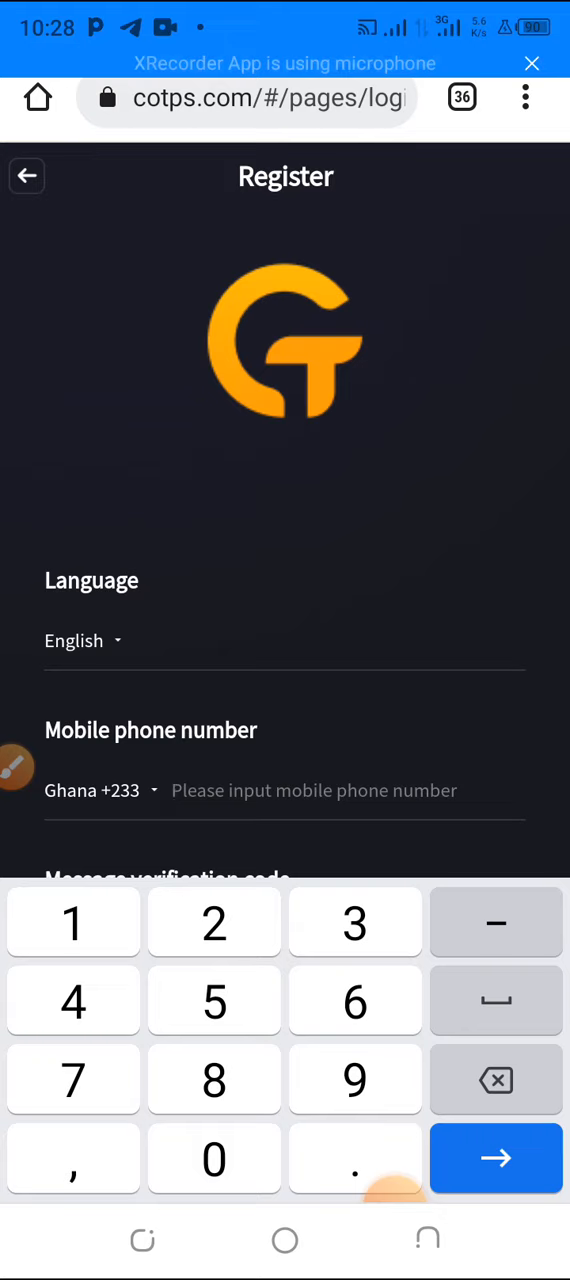
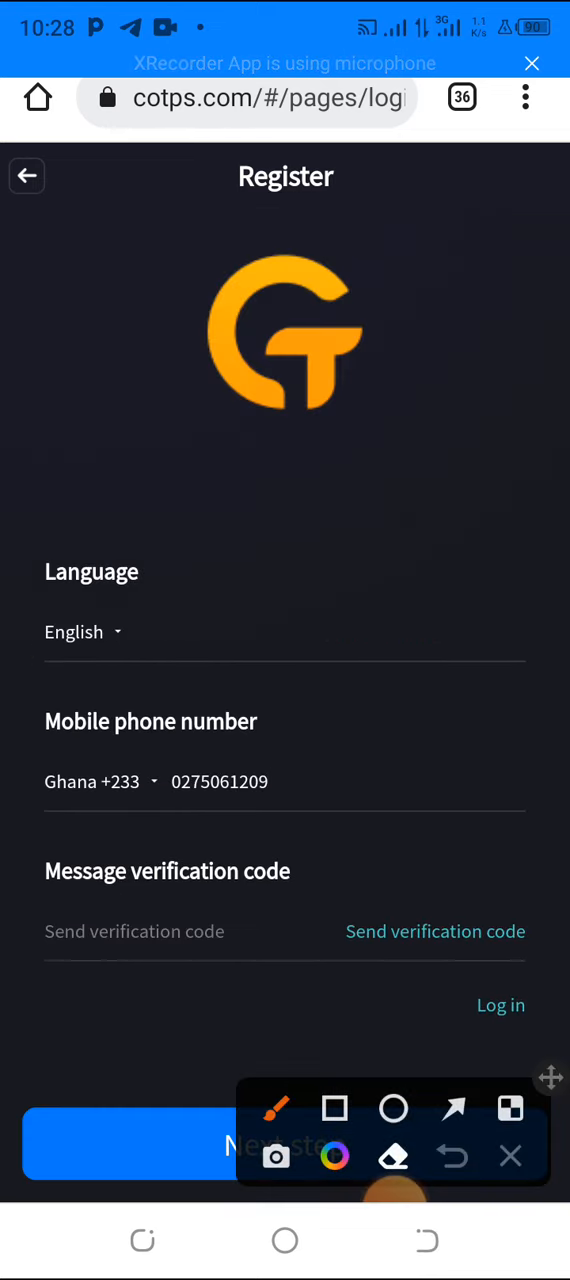
- Request a text verification code, confirming image check code 8248 in the Tip dialog
{"action": "left_click_drag", "start_coordinate": [420, 890], "coordinate": [450, 1010]}
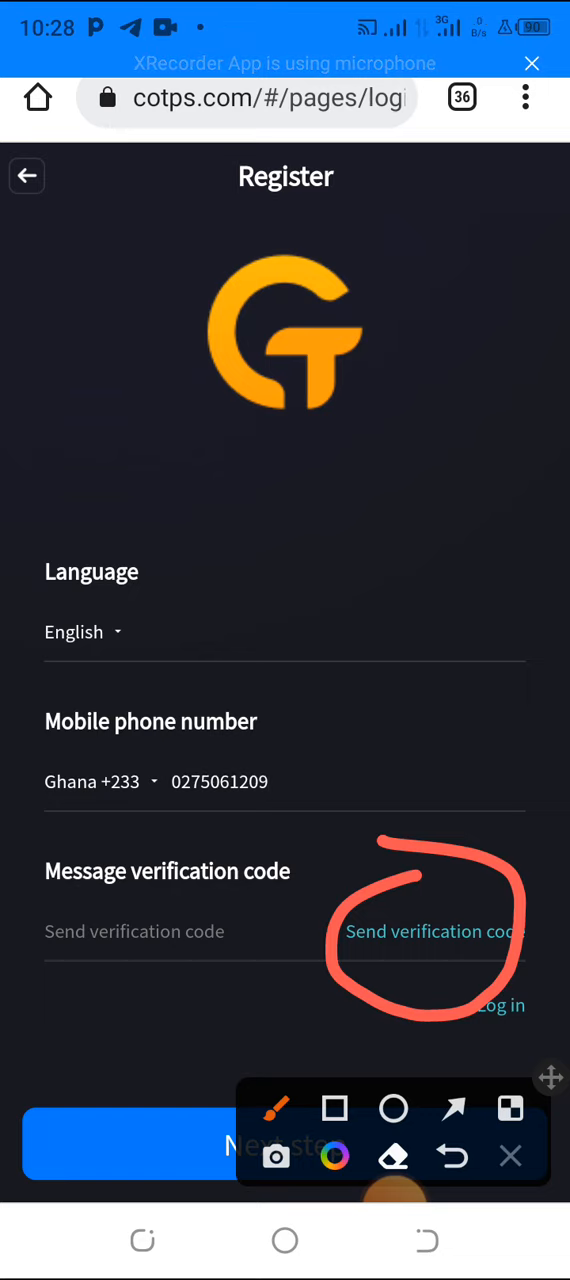
{"action": "left_click", "coordinate": [436, 932]}
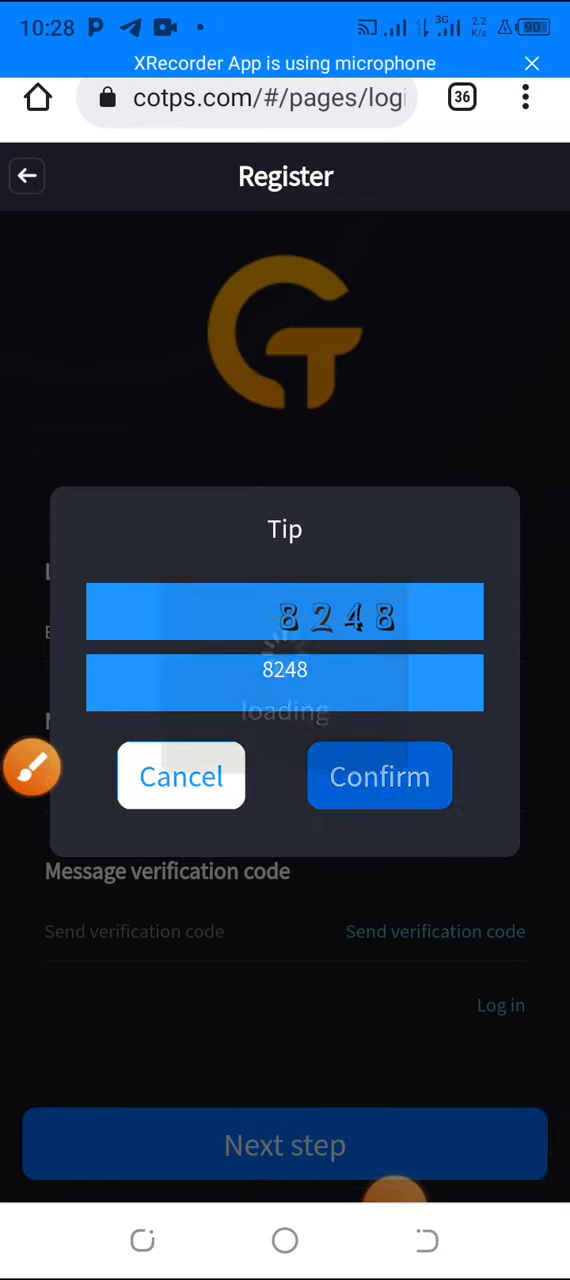
{"action": "left_click", "coordinate": [380, 776]}
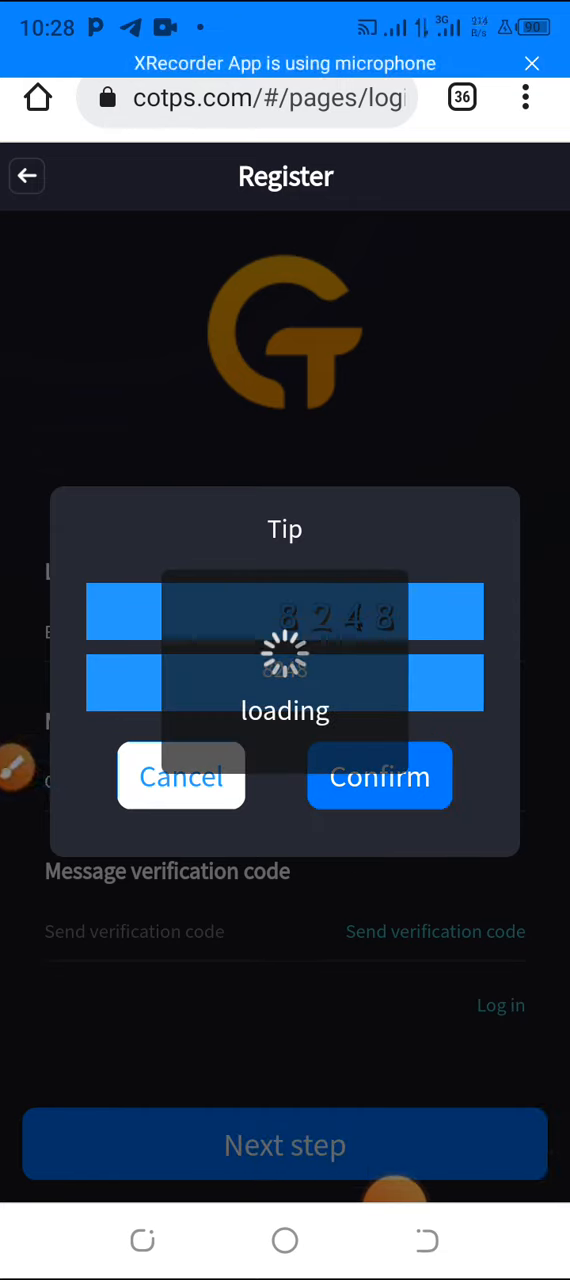
{"action": "left_click", "coordinate": [380, 776]}
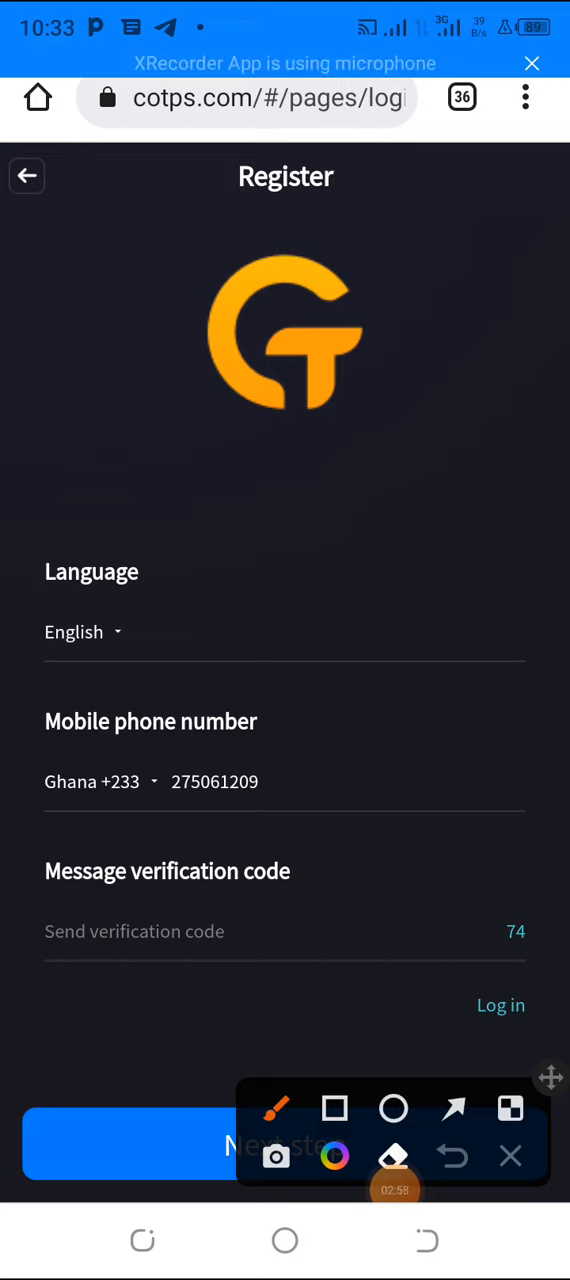
{"action": "left_click_drag", "start_coordinate": [160, 764], "coordinate": [184, 800]}
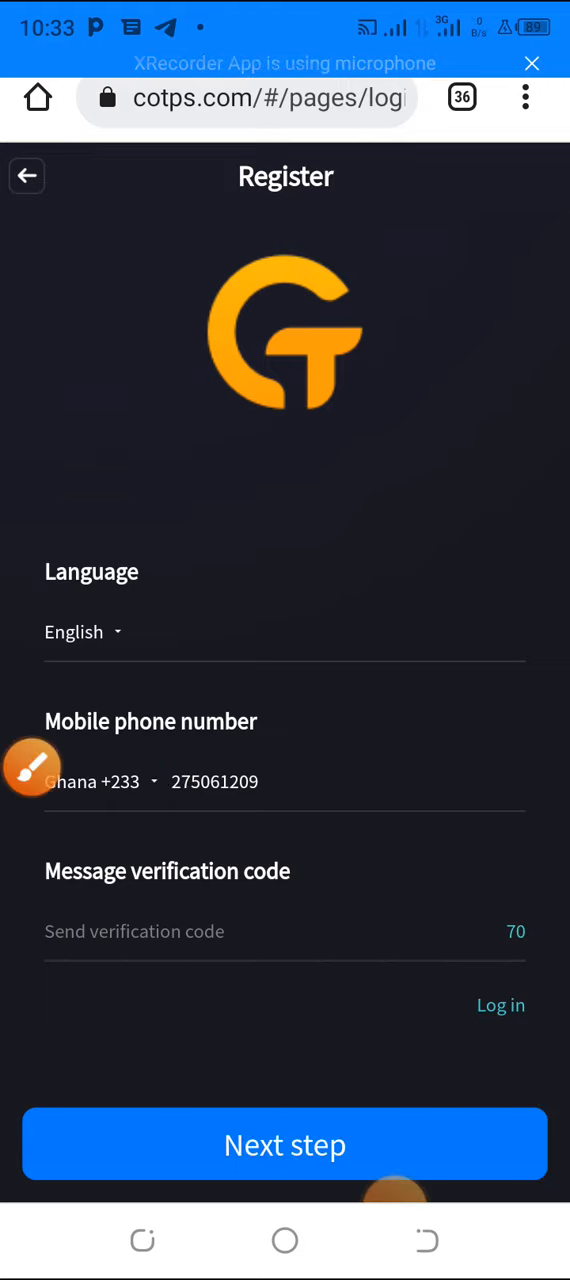
{"action": "left_click", "coordinate": [216, 780]}
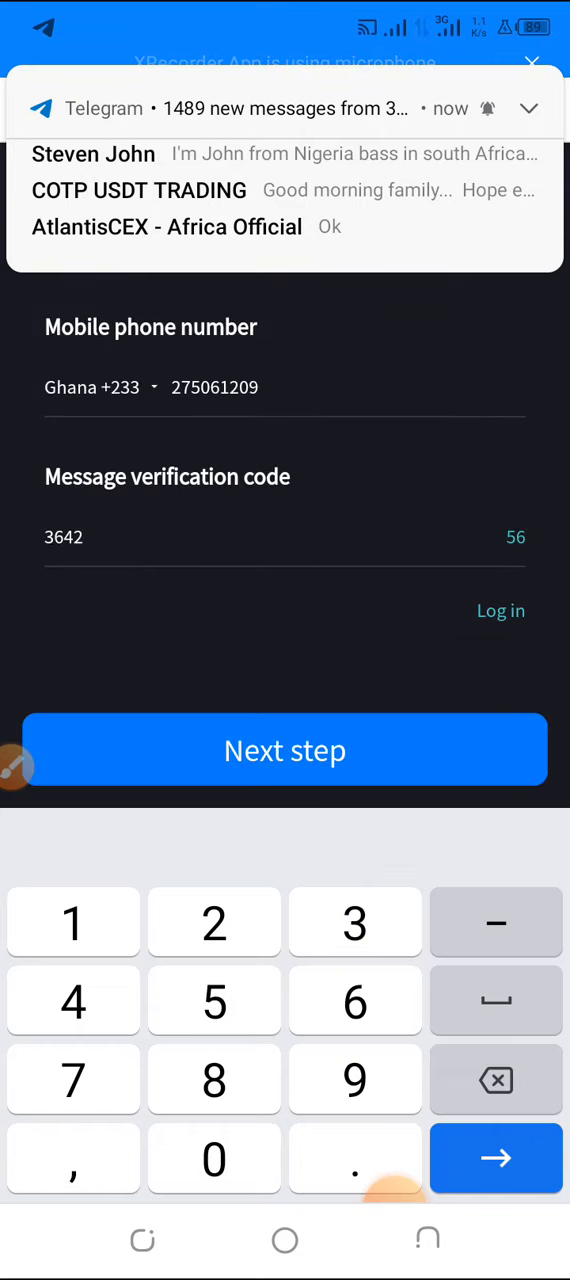
{"action": "left_click", "coordinate": [284, 752]}
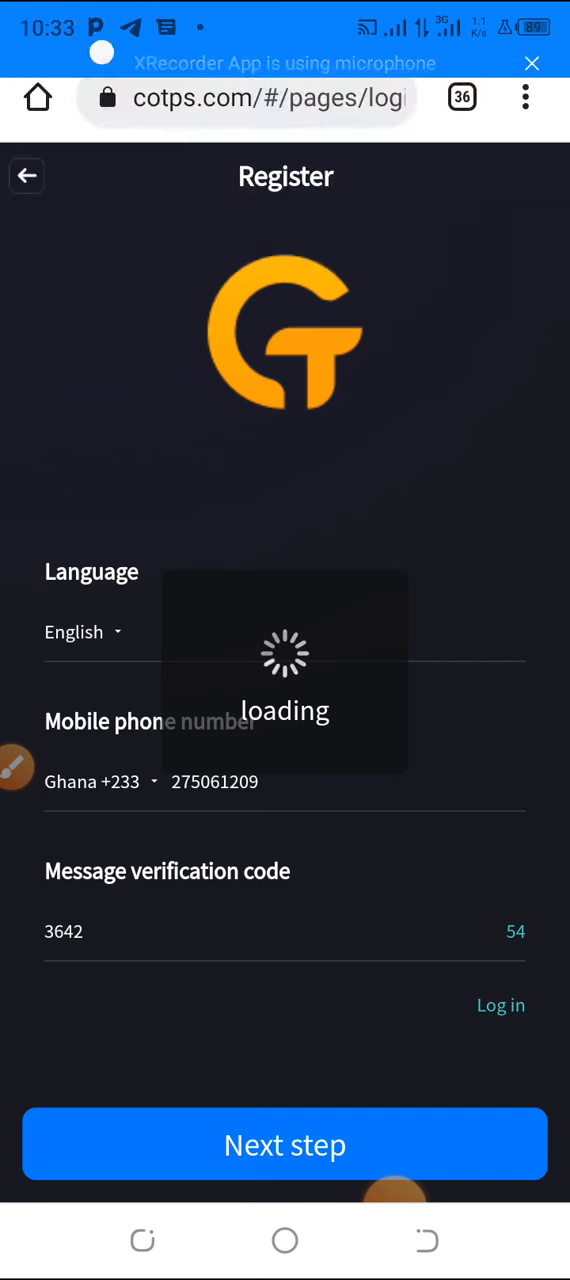
{"action": "left_click", "coordinate": [284, 1144]}
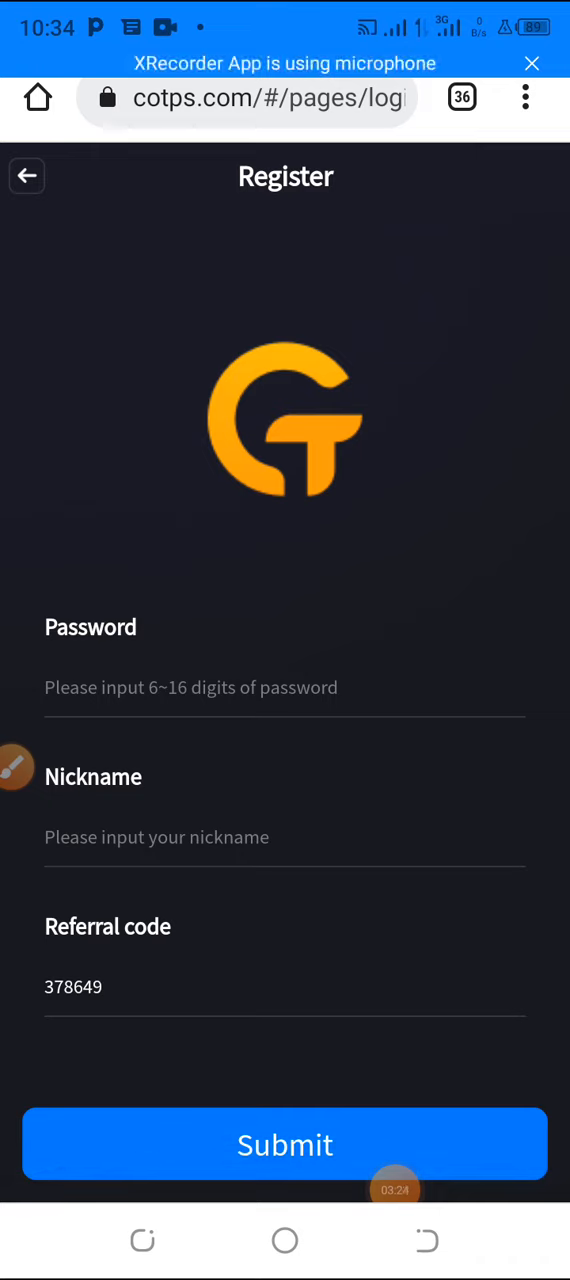
{"action": "left_click", "coordinate": [16, 770]}
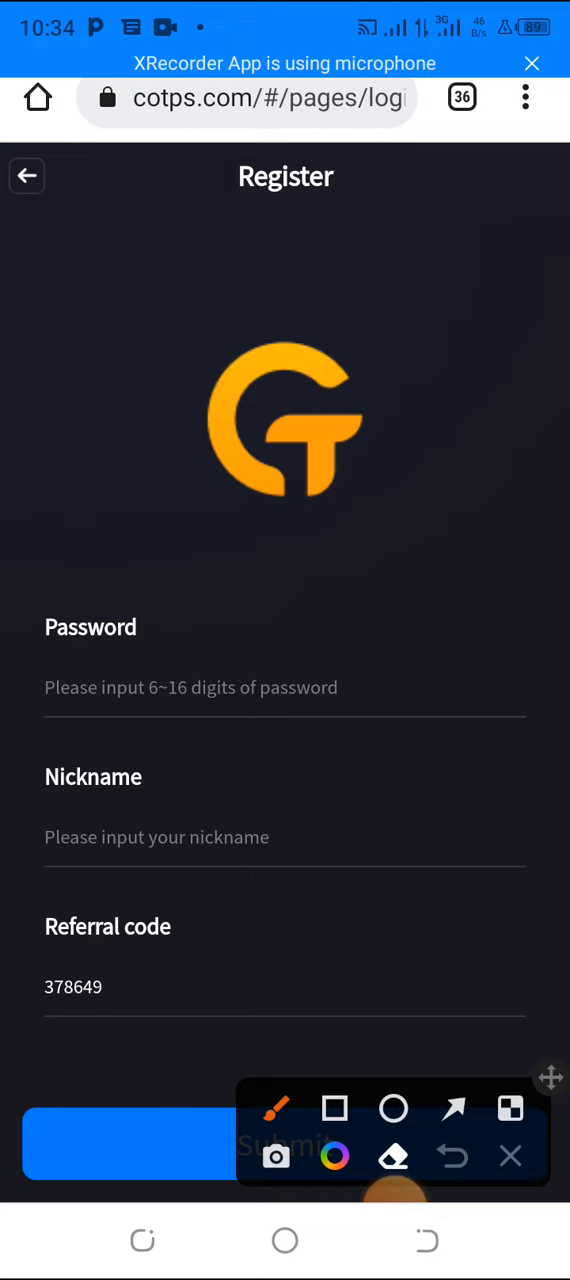
{"action": "left_click", "coordinate": [282, 638]}
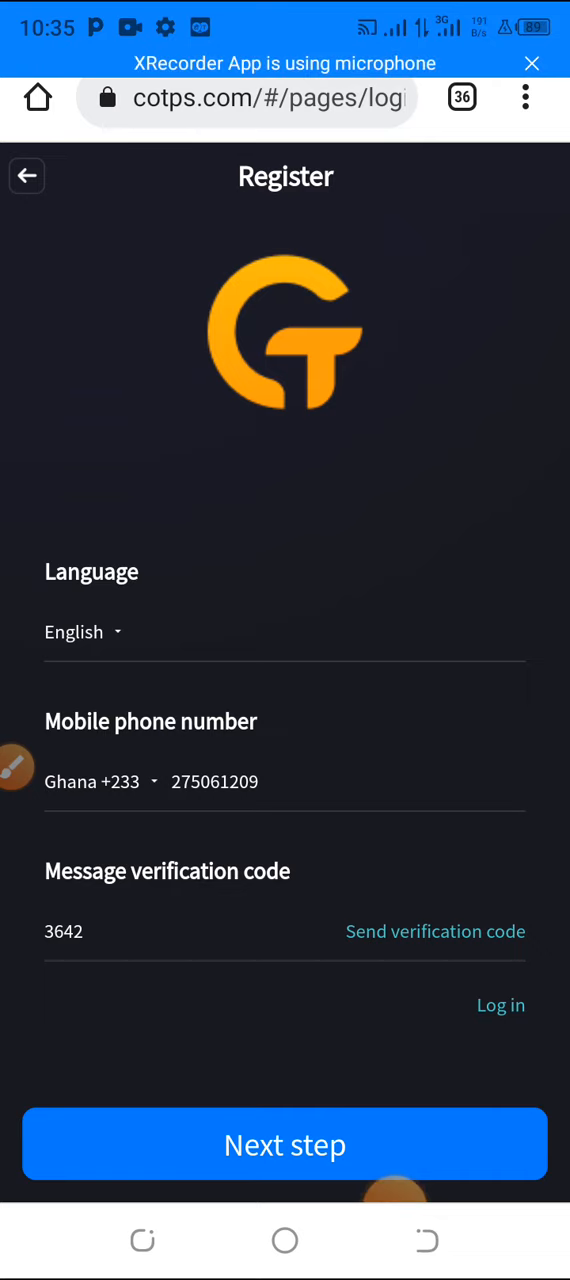
- Set a password and nickname Tjaritje, submit, and land on the Mine page with total assets 0
{"action": "left_click", "coordinate": [284, 1144]}
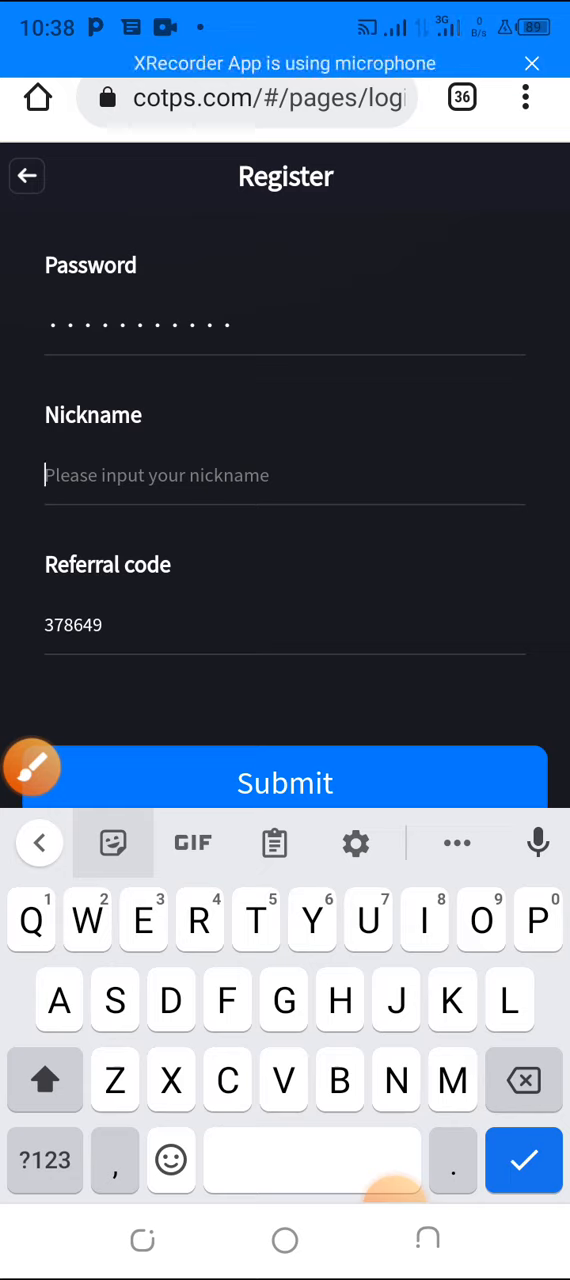
{"action": "type", "text": "Tjaritje"}
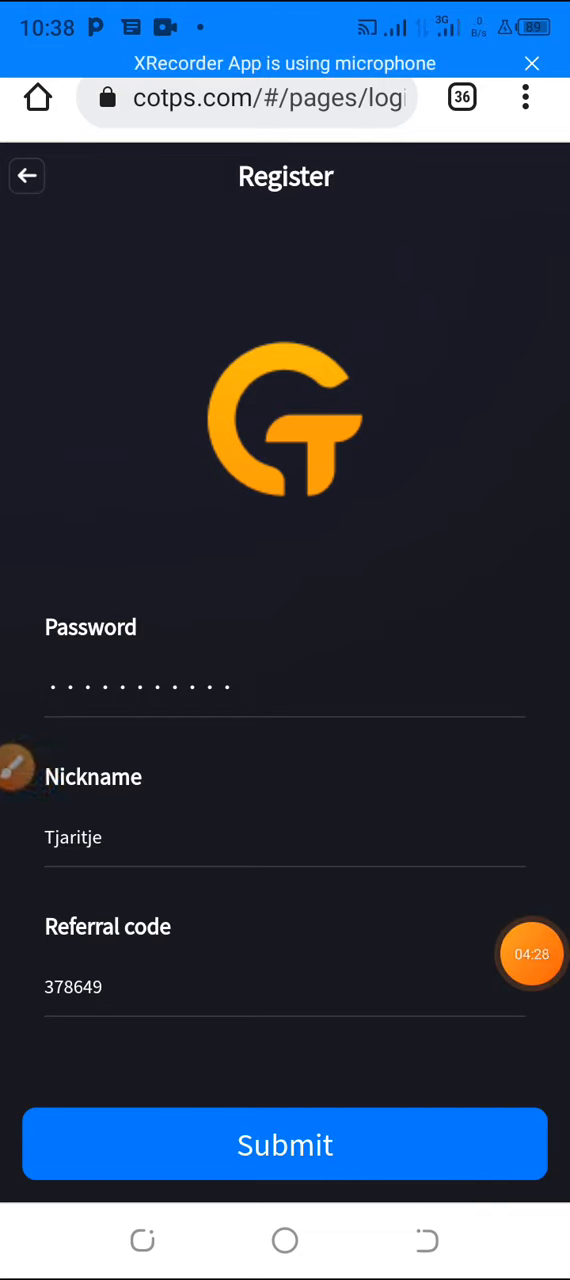
{"action": "left_click", "coordinate": [284, 1144]}
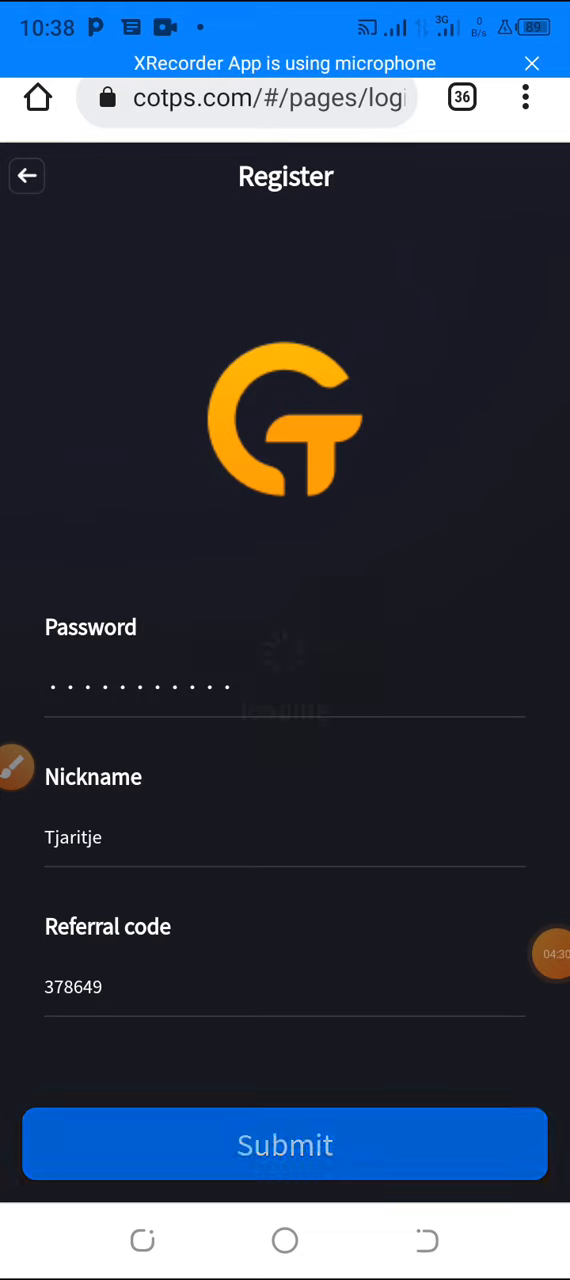
{"action": "left_click", "coordinate": [284, 1144]}
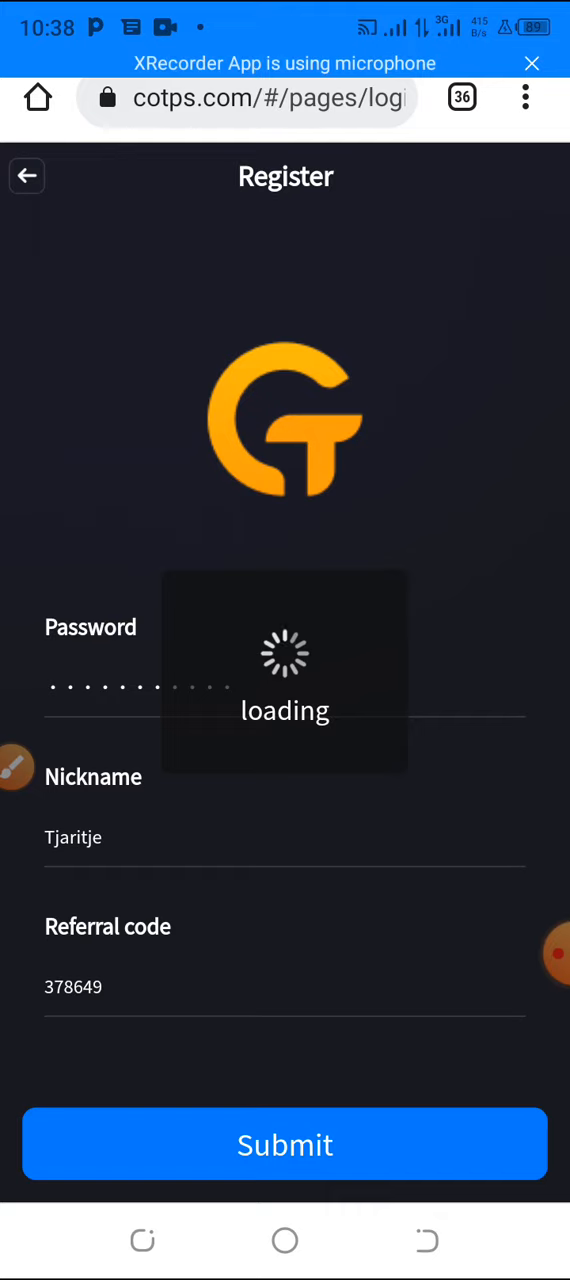
{"action": "left_click", "coordinate": [284, 1144]}
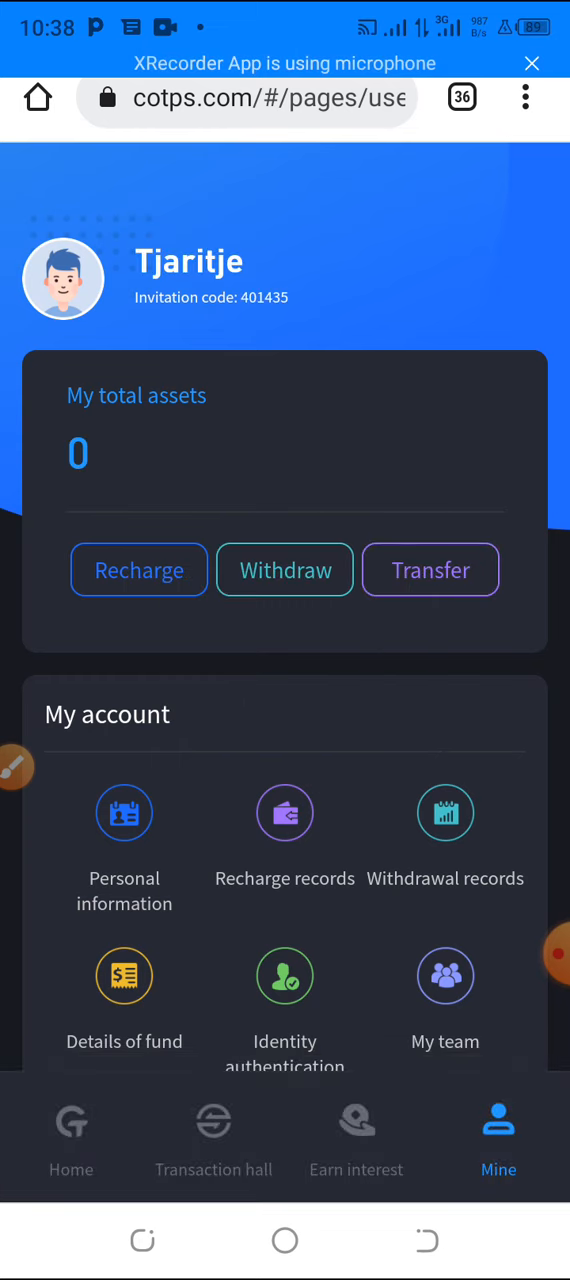
- Open Recharge to see the TRC20 (USDT) deposit address and QR code, minimum 9
{"action": "scroll", "scroll_direction": "down", "scroll_amount": 3}
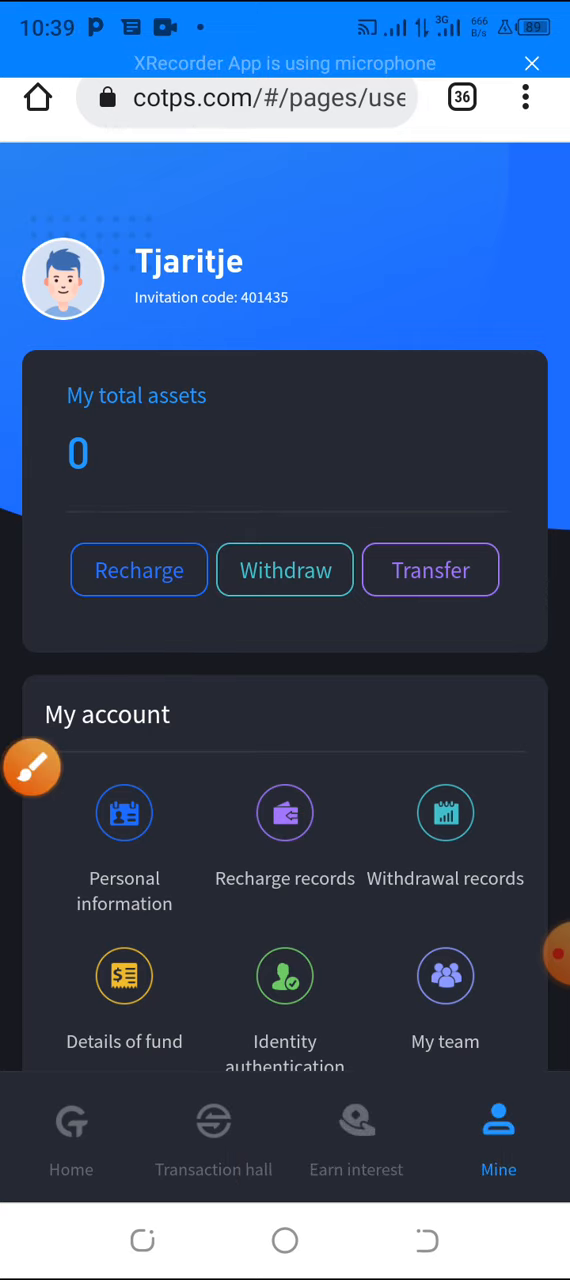
{"action": "left_click", "coordinate": [138, 570]}
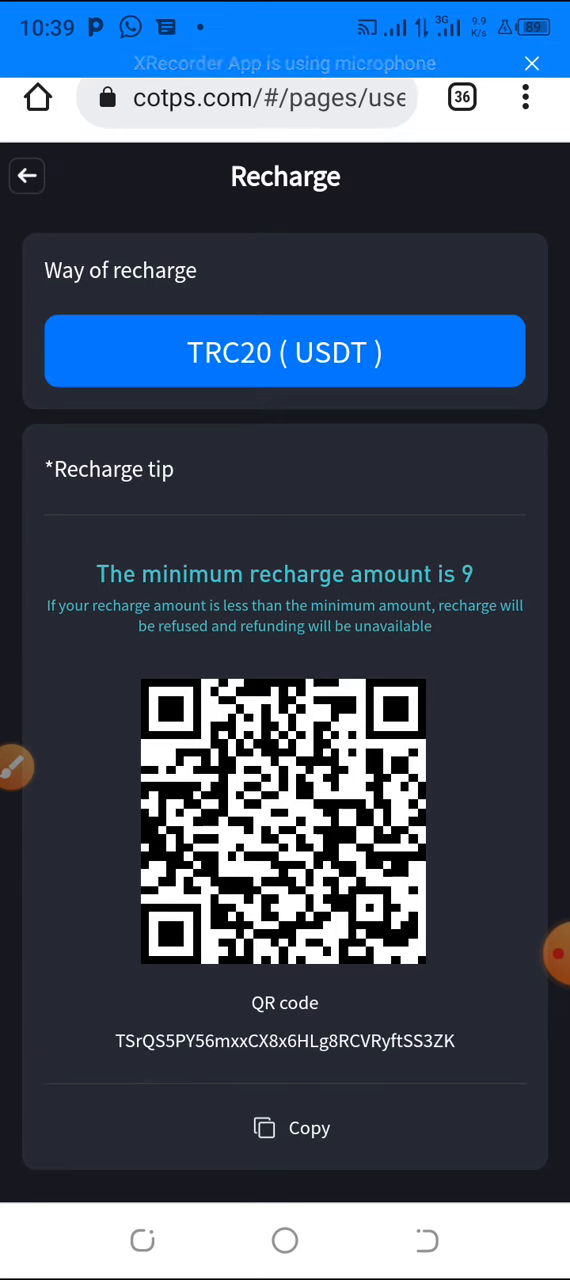
- Return to the Mine page and reveal the full menu down to team incomes, invite friends and log out
{"action": "left_click", "coordinate": [284, 1128]}
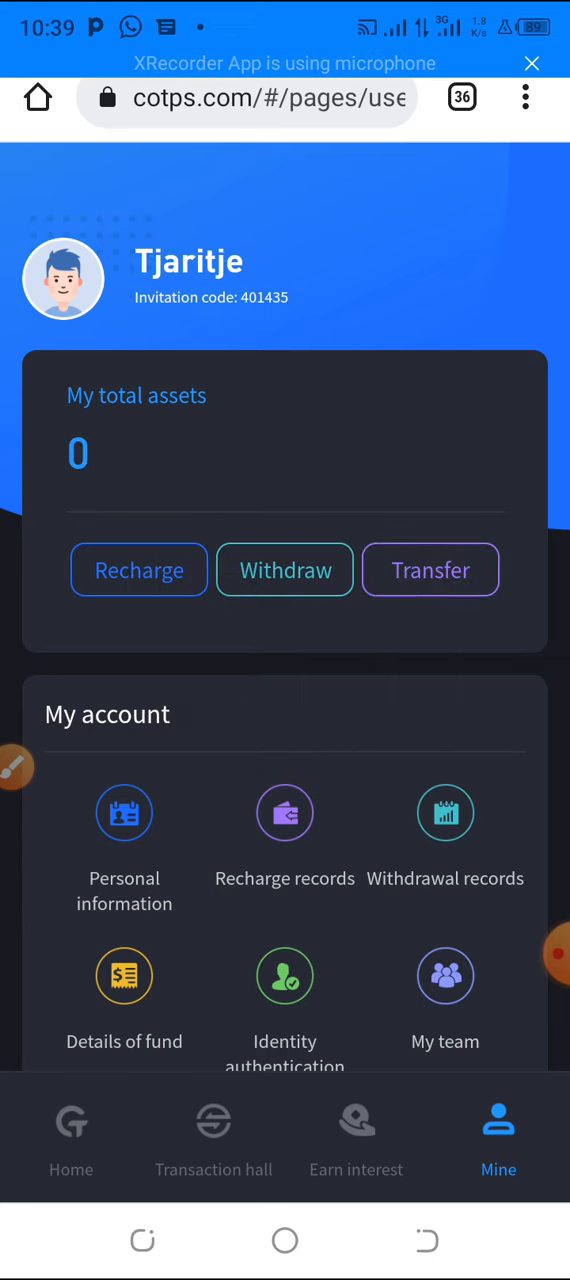
{"action": "scroll", "scroll_direction": "down", "scroll_amount": 3}
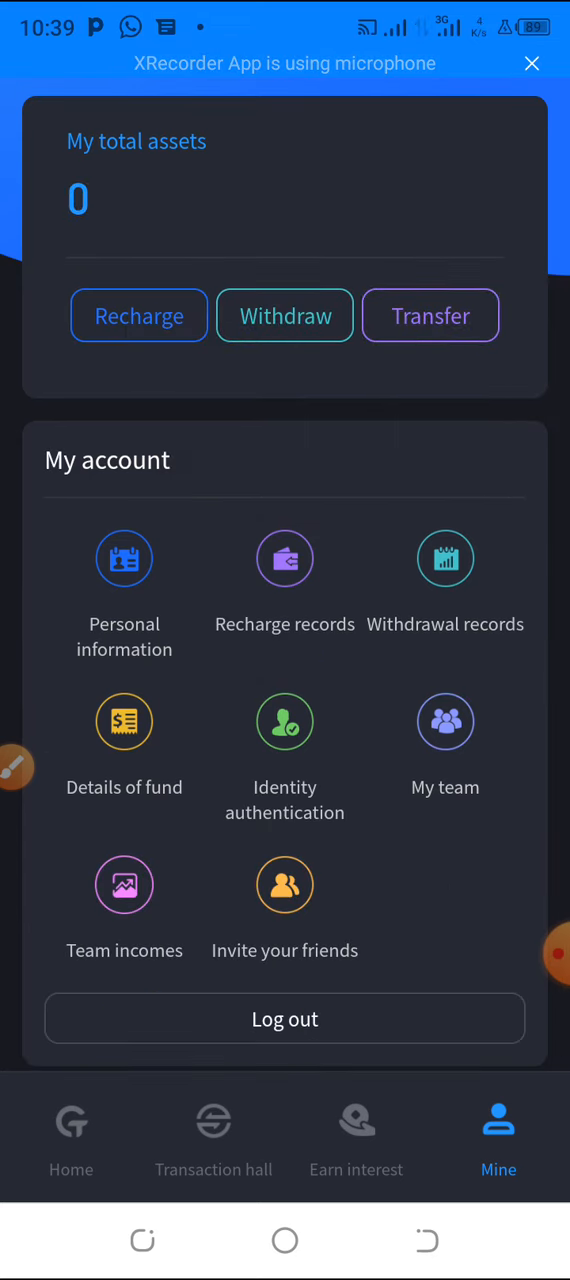